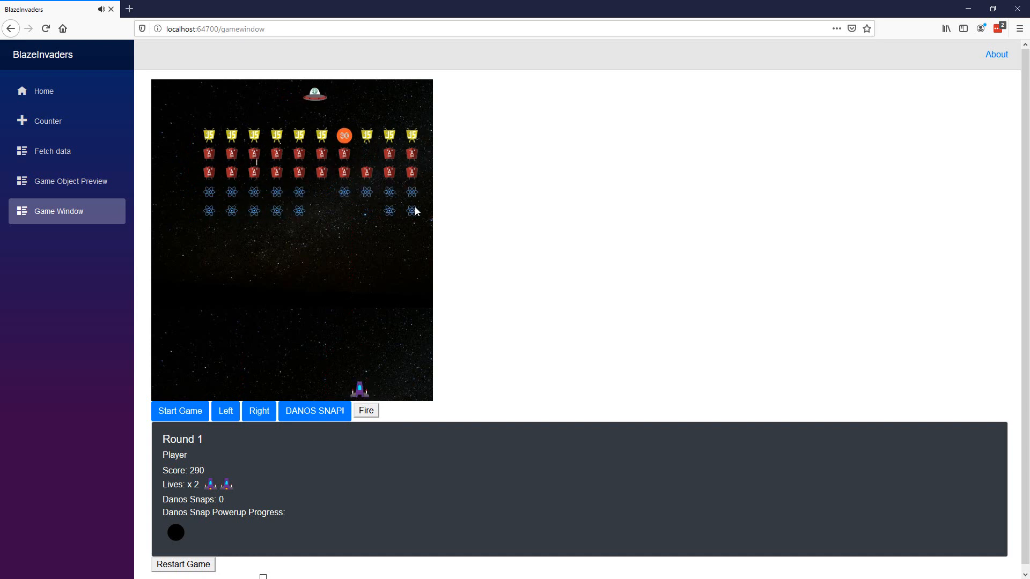
Place the caret after Model="gameModel" in the GameComponent tag on line 7
click(366, 410)
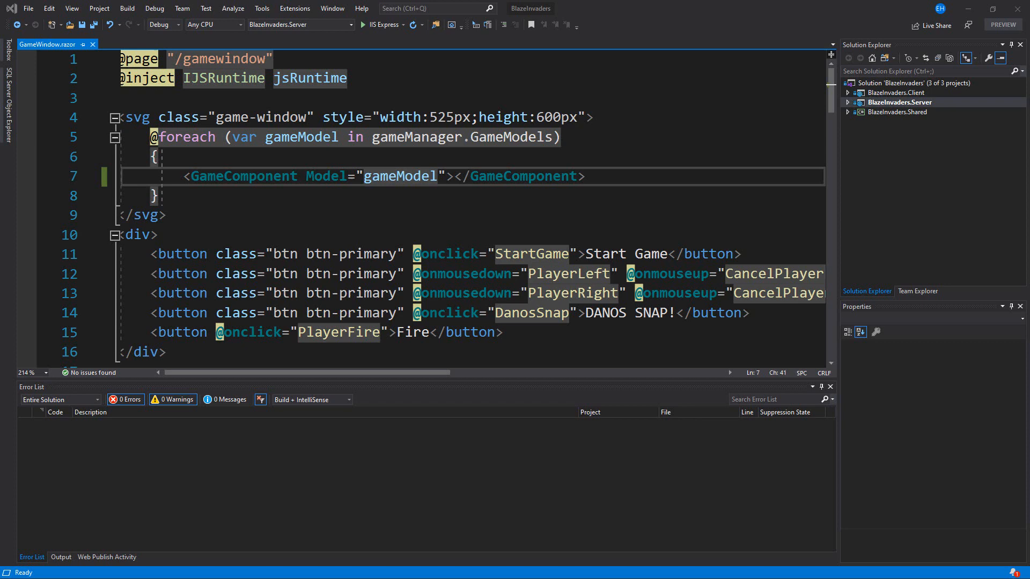
mouse_move(503, 136)
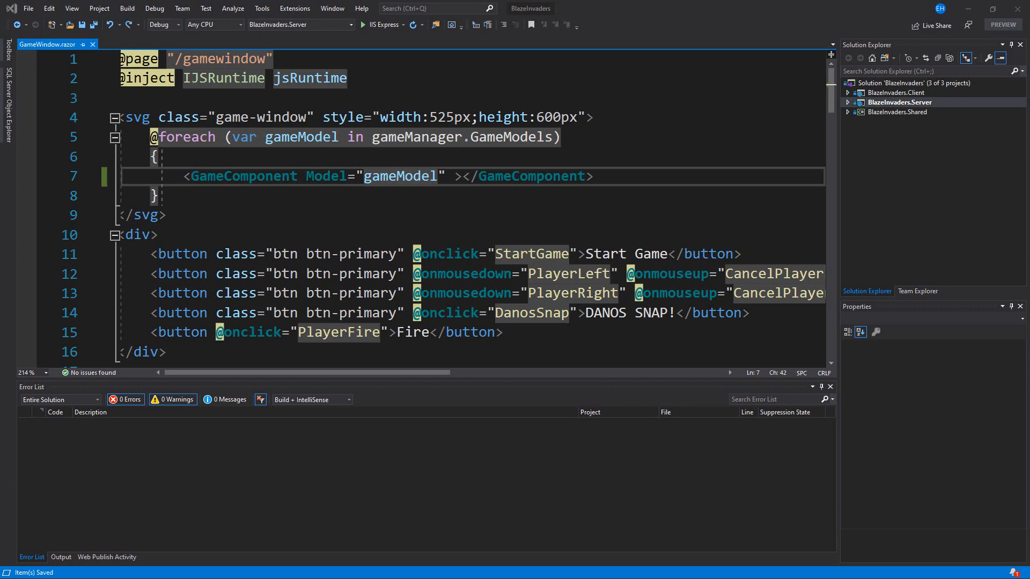
text(@key="gameModel.Id")
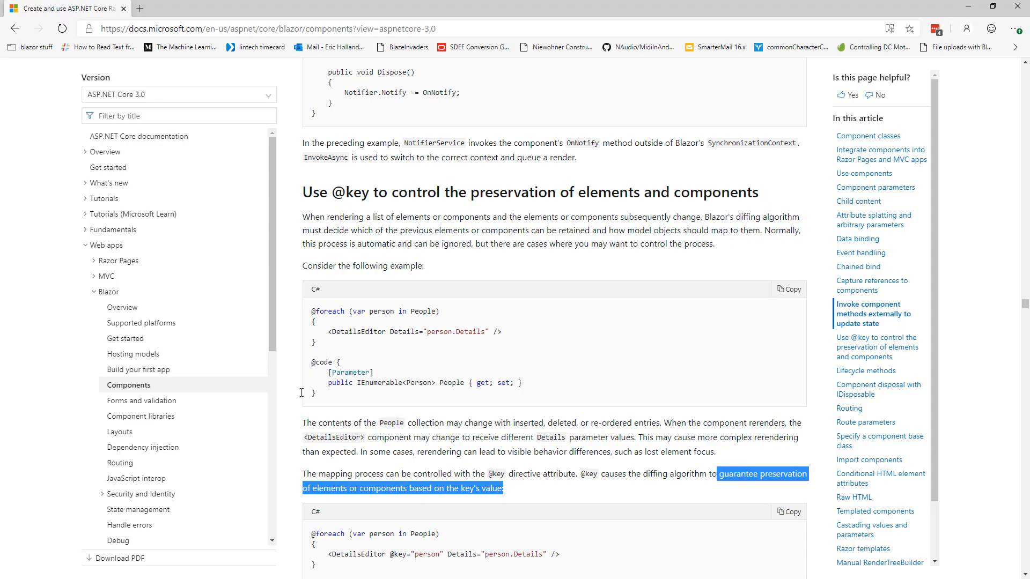
mouse_move(469, 263)
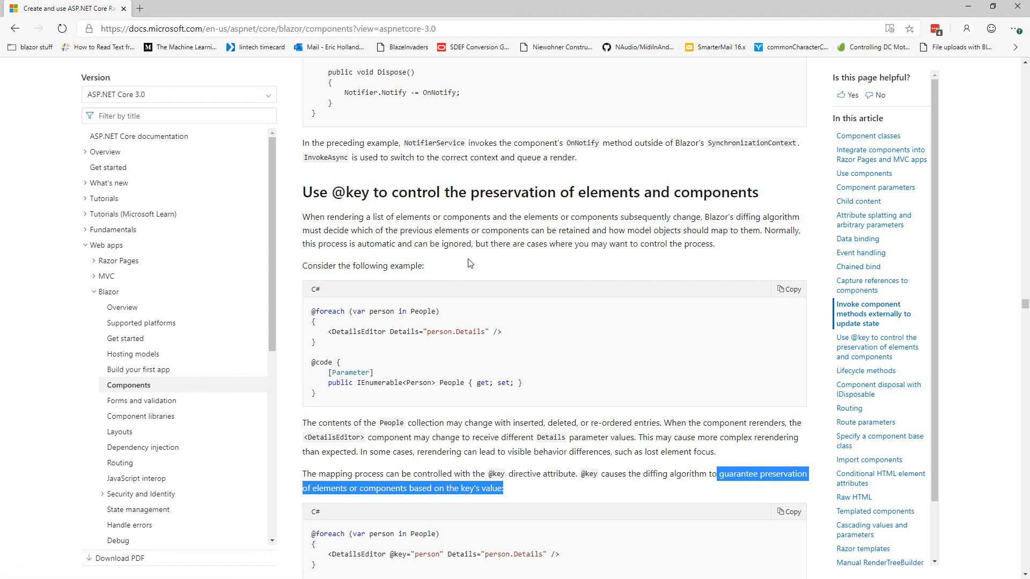
mouse_move(323, 208)
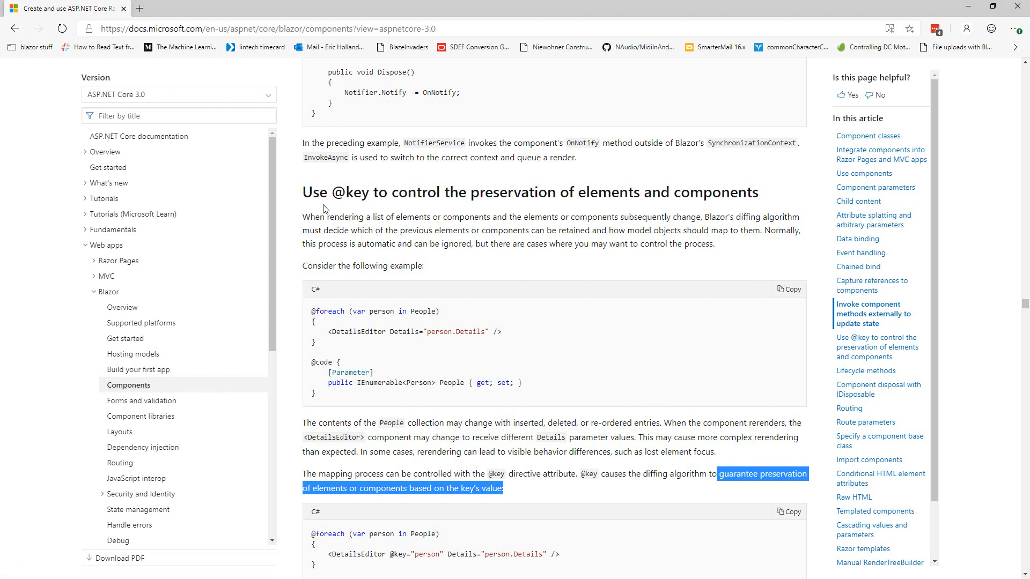
mouse_move(437, 233)
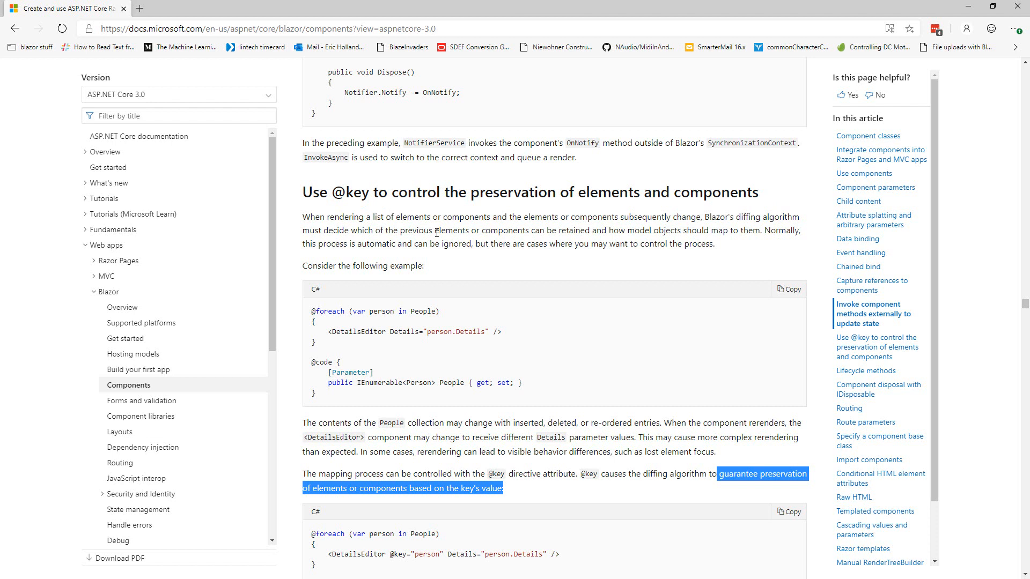
mouse_move(797, 479)
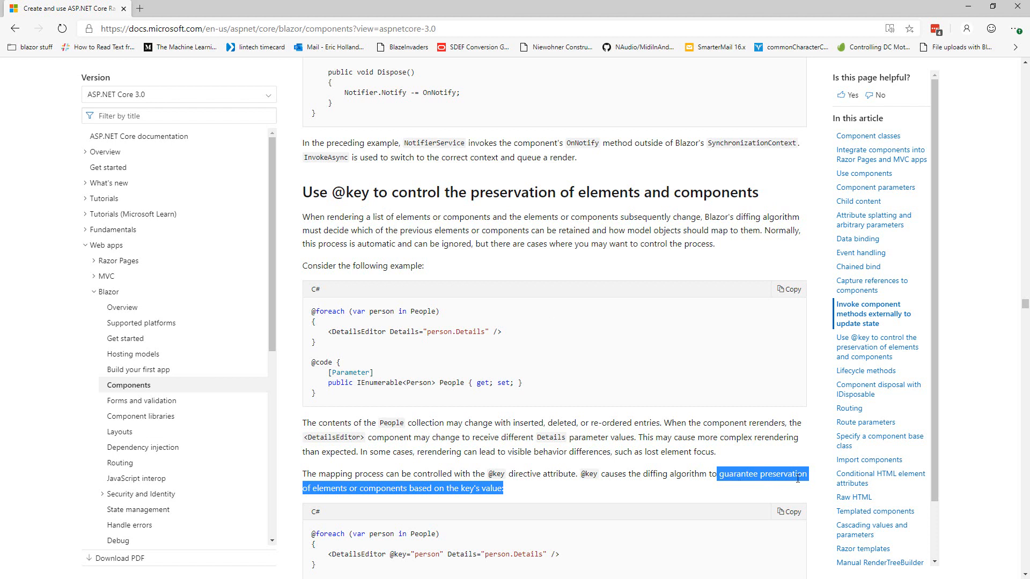
mouse_move(379, 516)
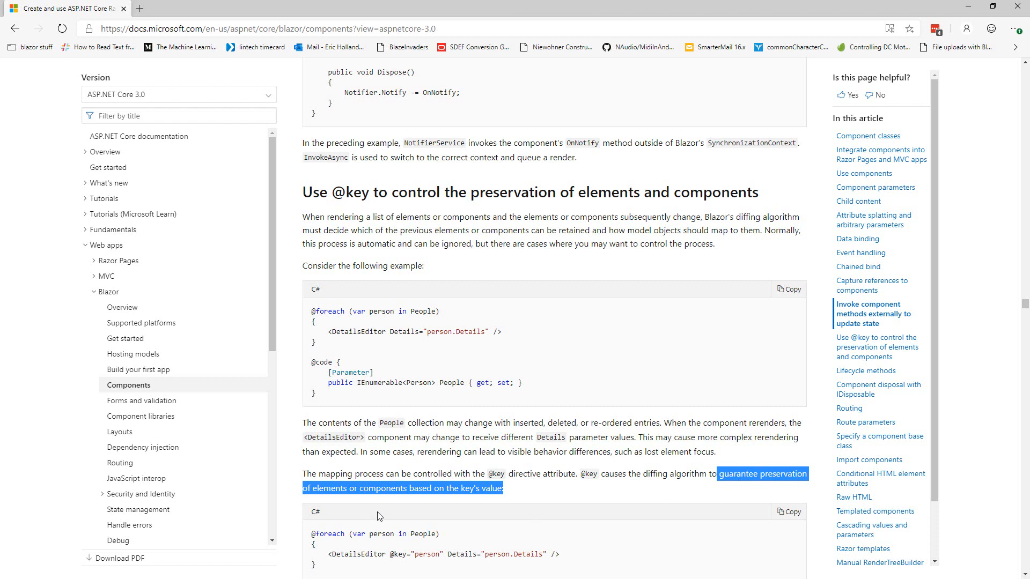
mouse_move(550, 516)
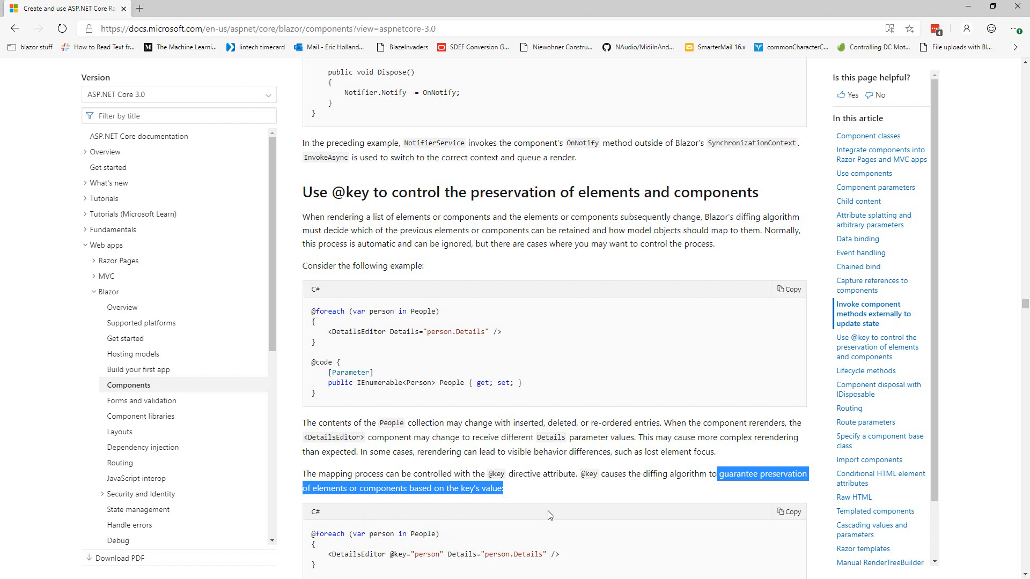
scroll(down, 3)
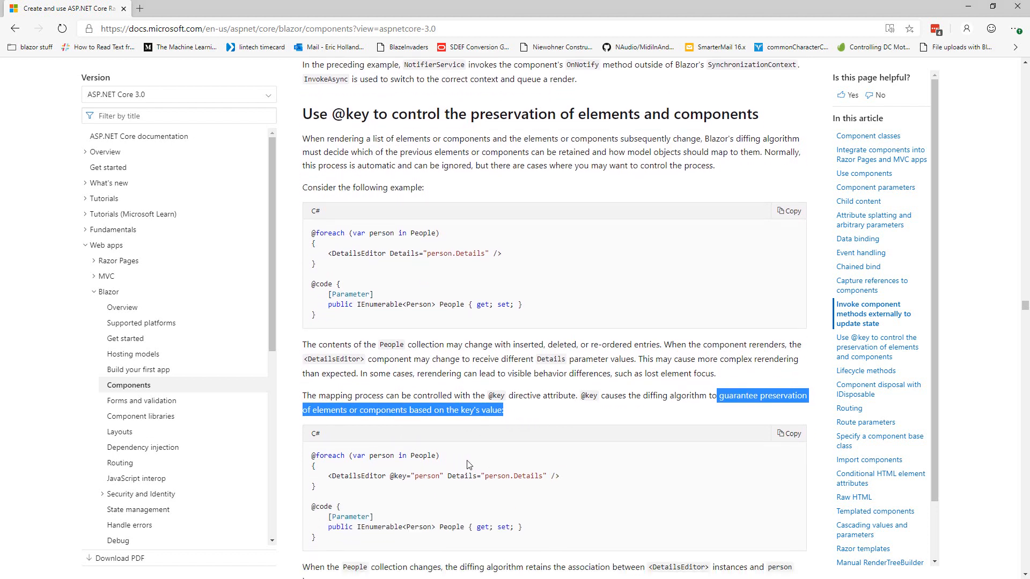
mouse_move(554, 419)
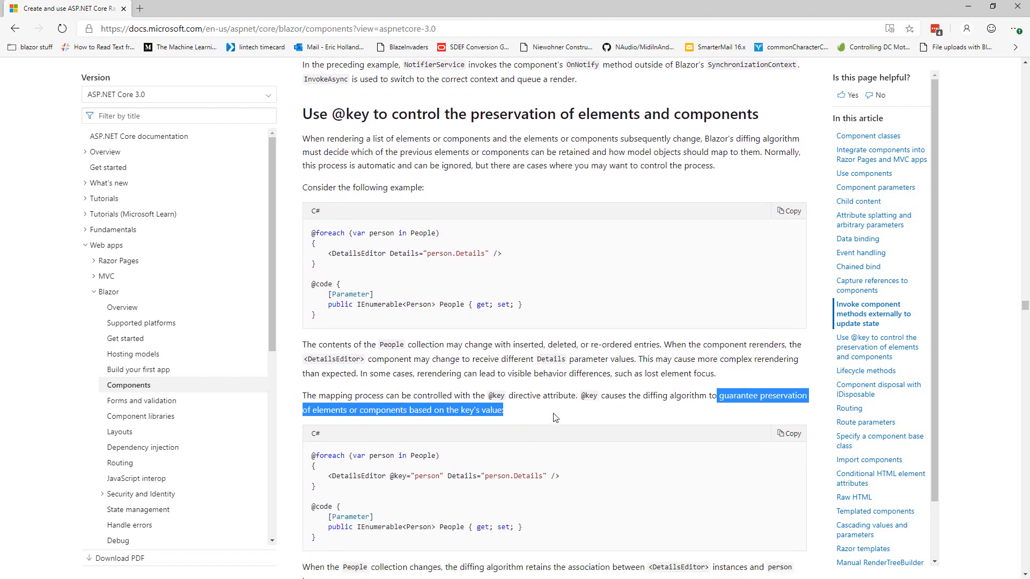
mouse_move(548, 416)
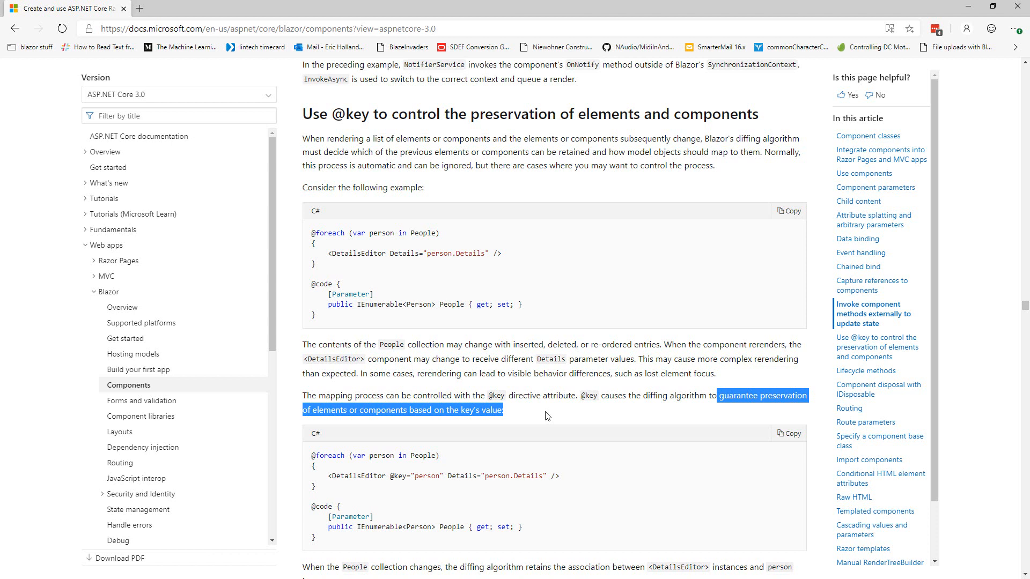
mouse_move(571, 424)
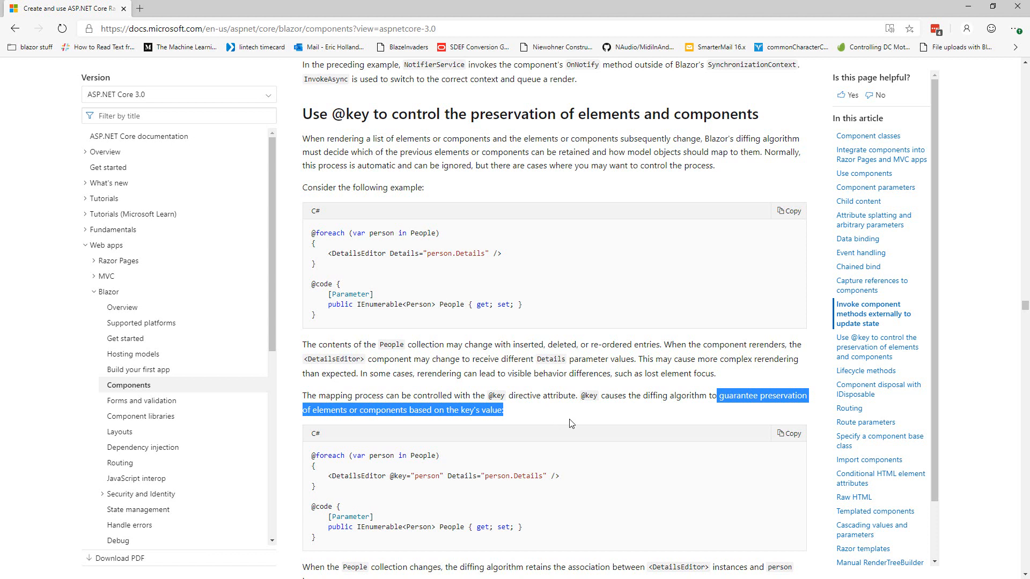
mouse_move(631, 468)
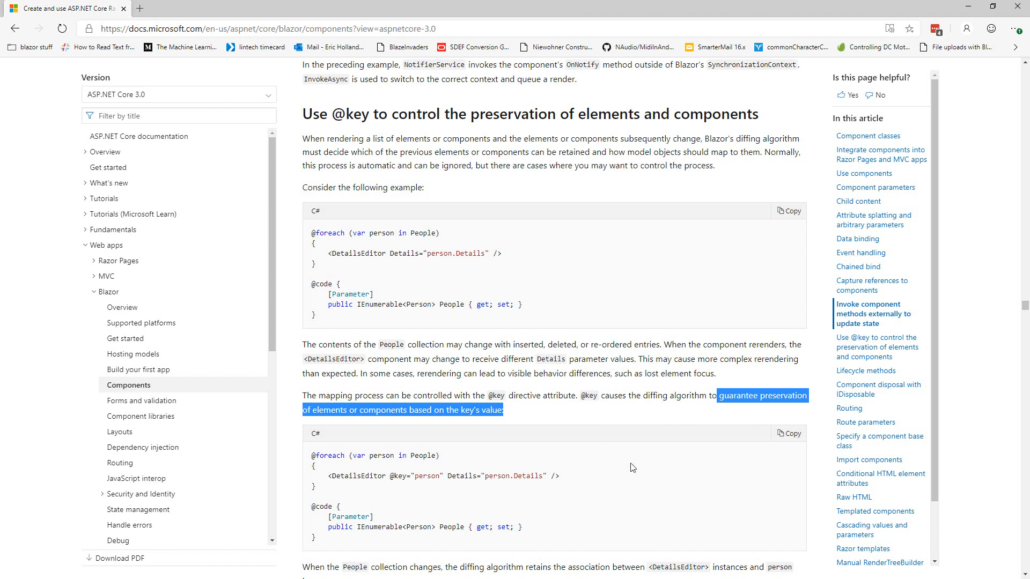
click(631, 467)
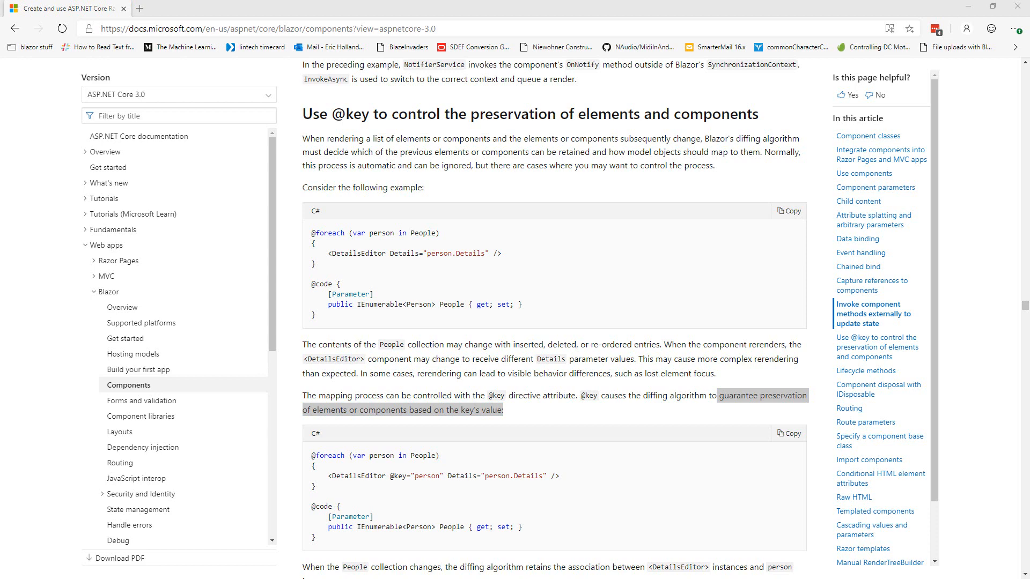
scroll(down, 3)
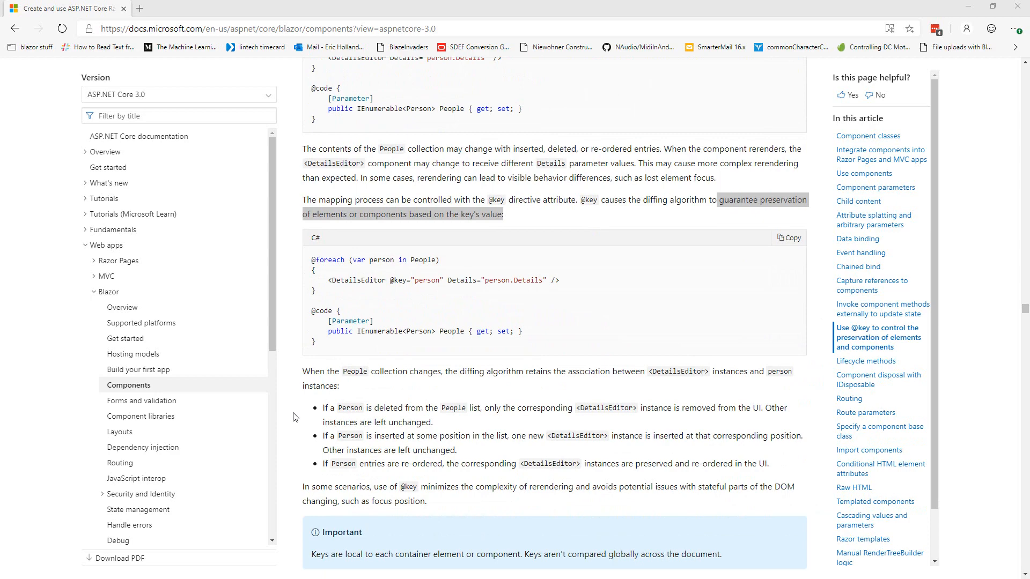
scroll(down, 3)
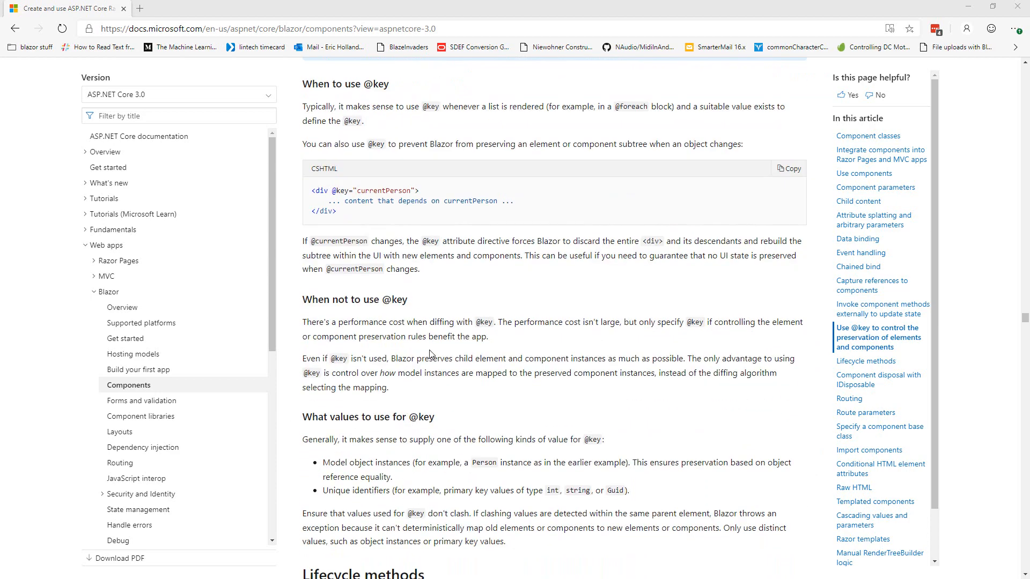
scroll(down, 3)
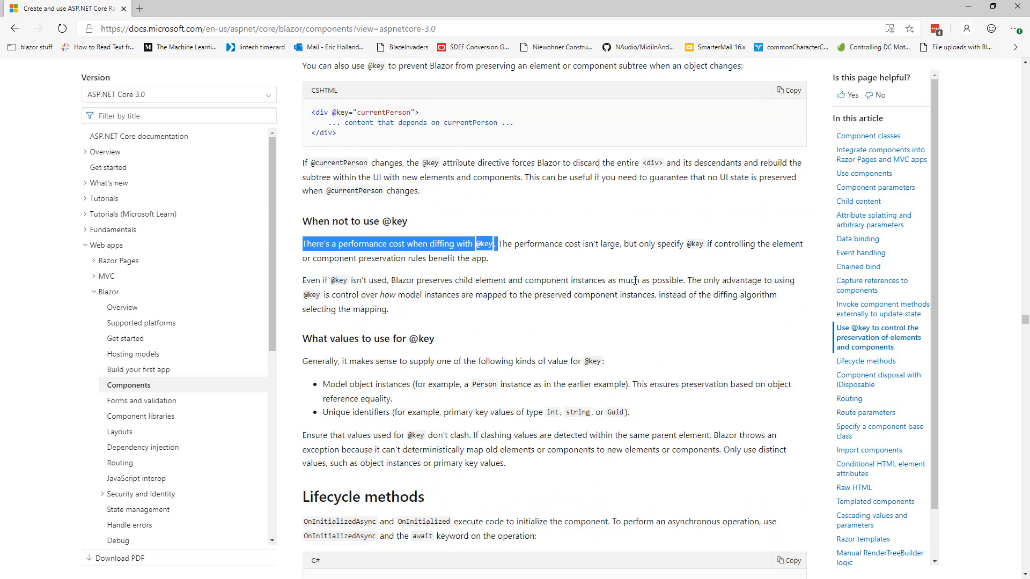
mouse_move(634, 276)
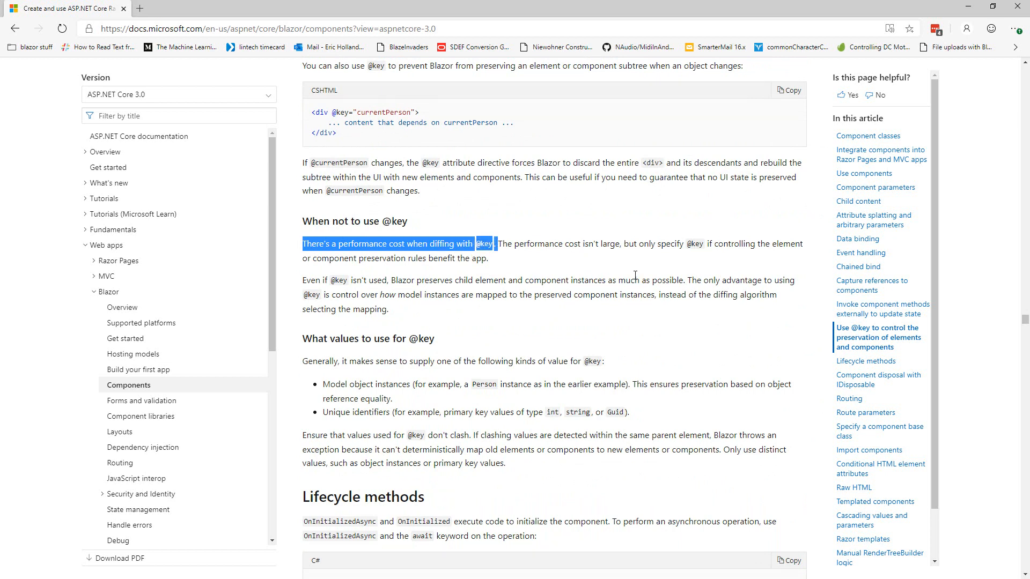
mouse_move(628, 262)
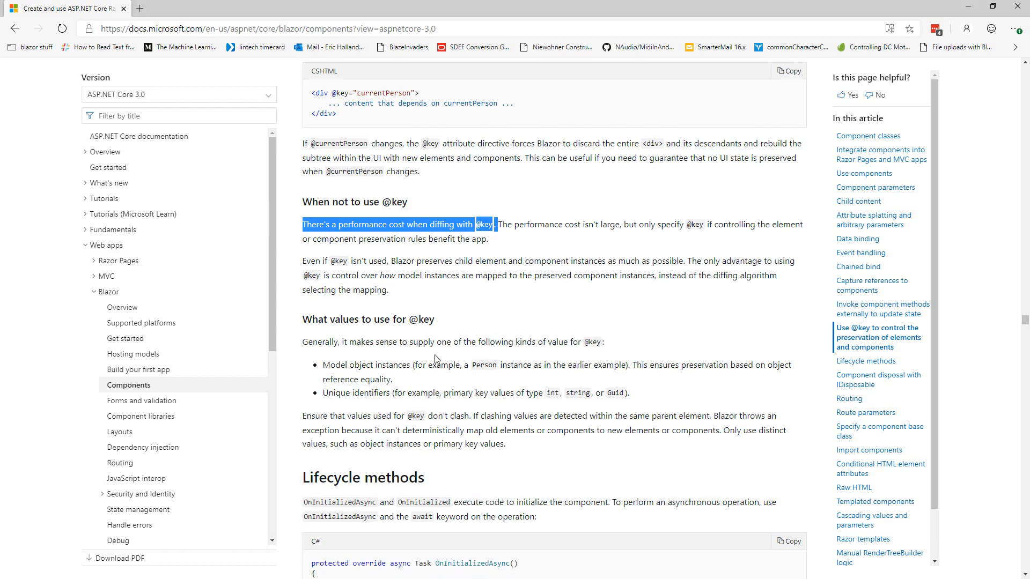
mouse_move(521, 353)
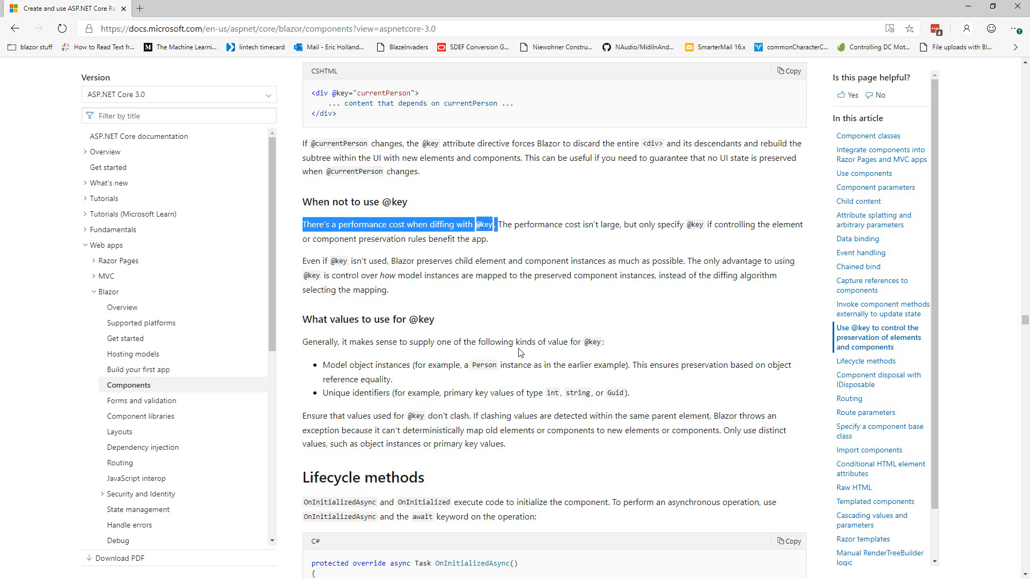
mouse_move(519, 342)
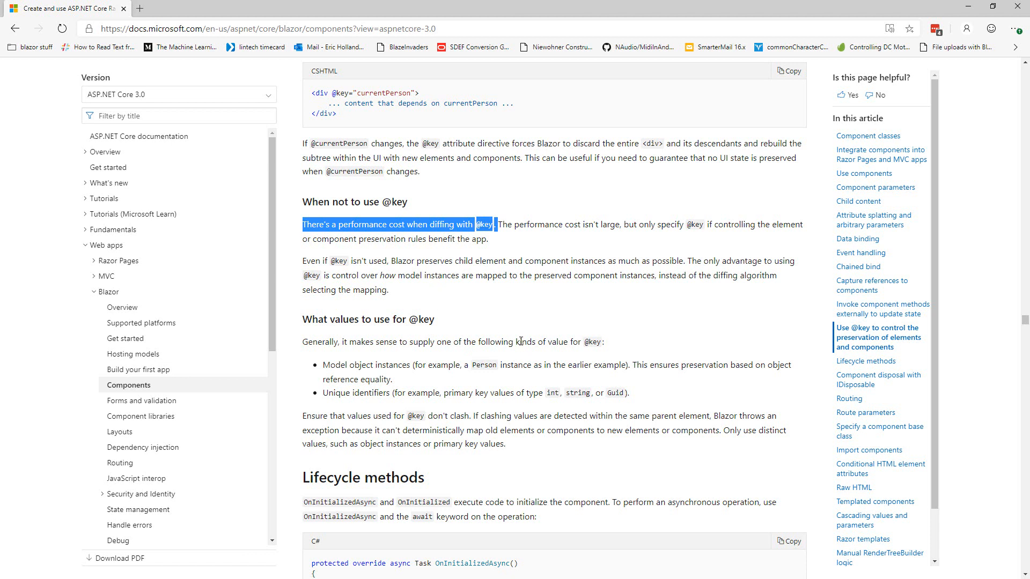
mouse_move(507, 314)
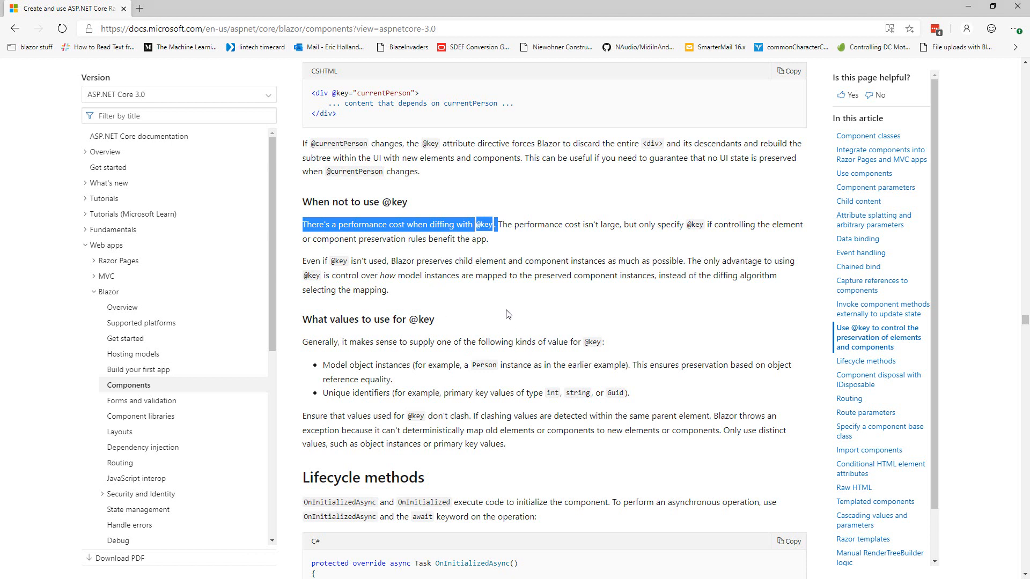
mouse_move(487, 254)
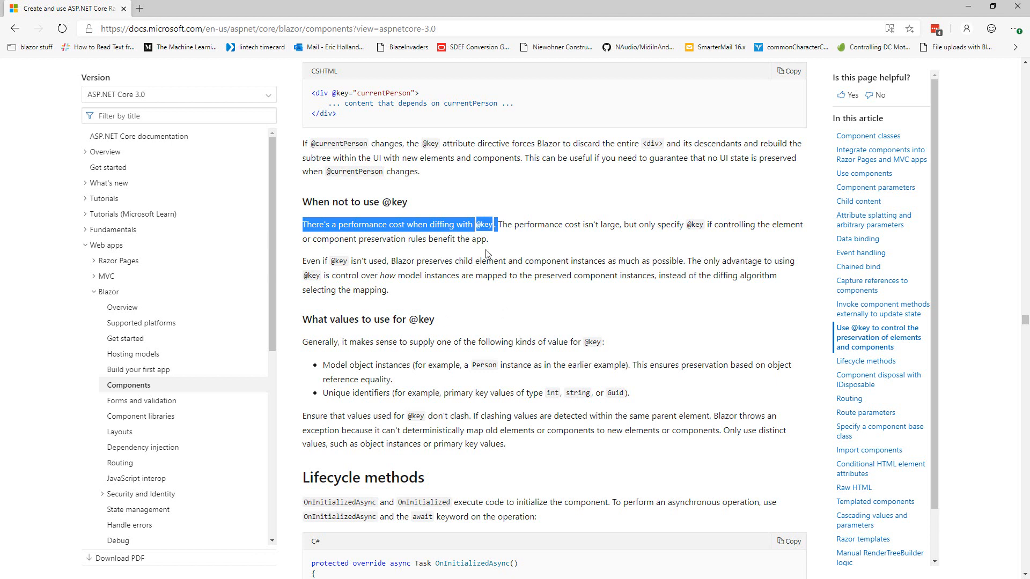
mouse_move(513, 254)
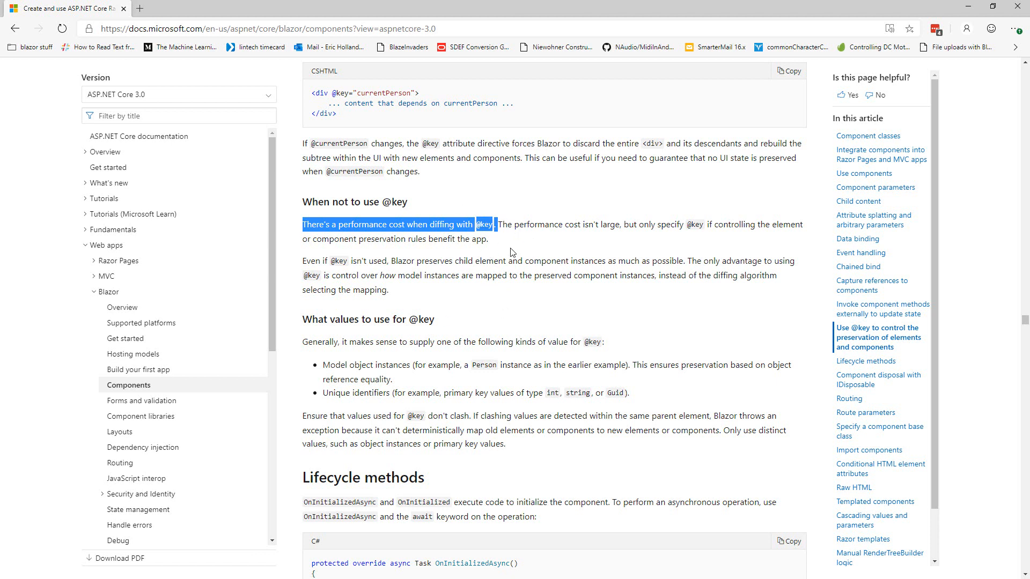
mouse_move(495, 273)
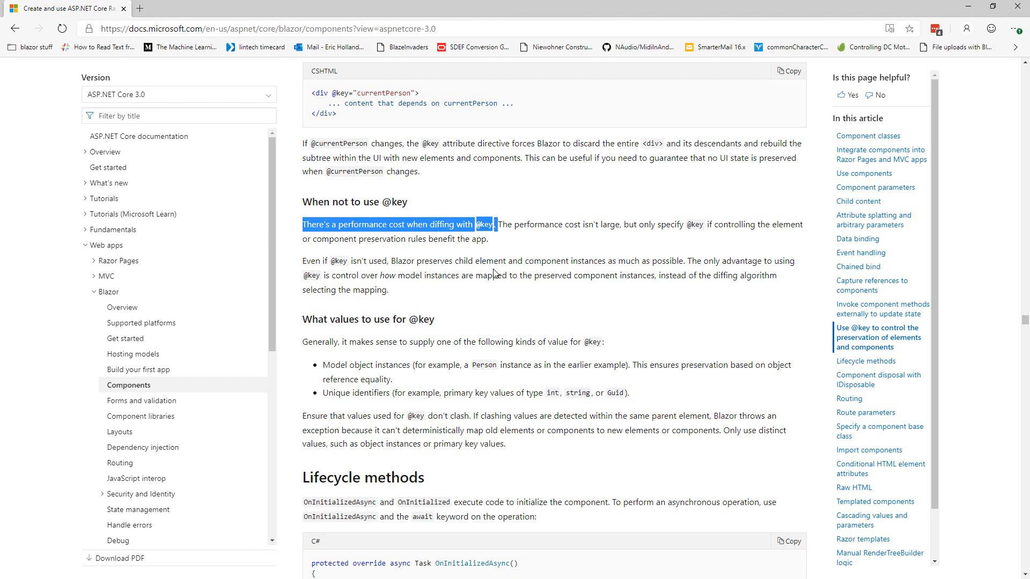
mouse_move(494, 265)
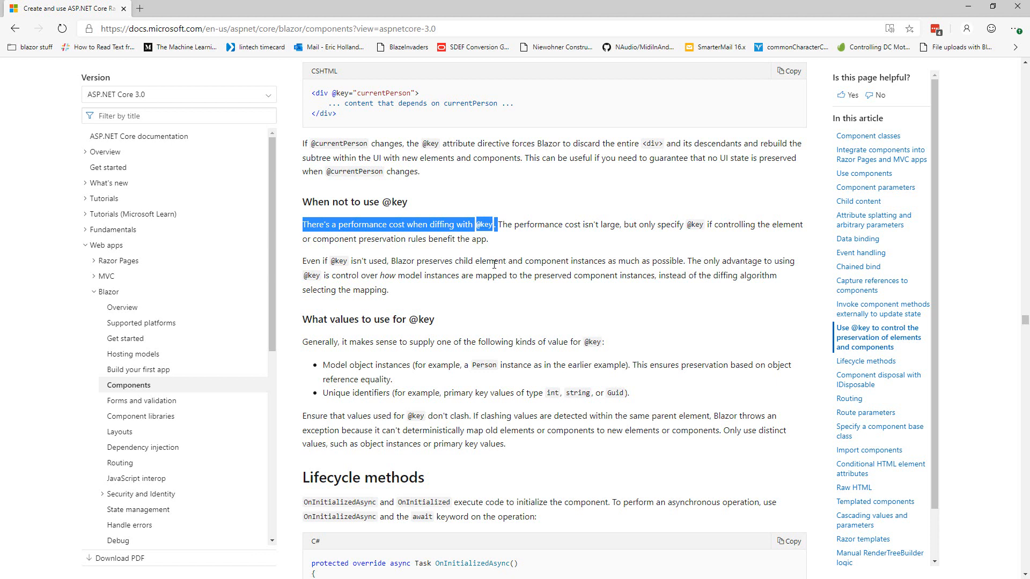
mouse_move(479, 248)
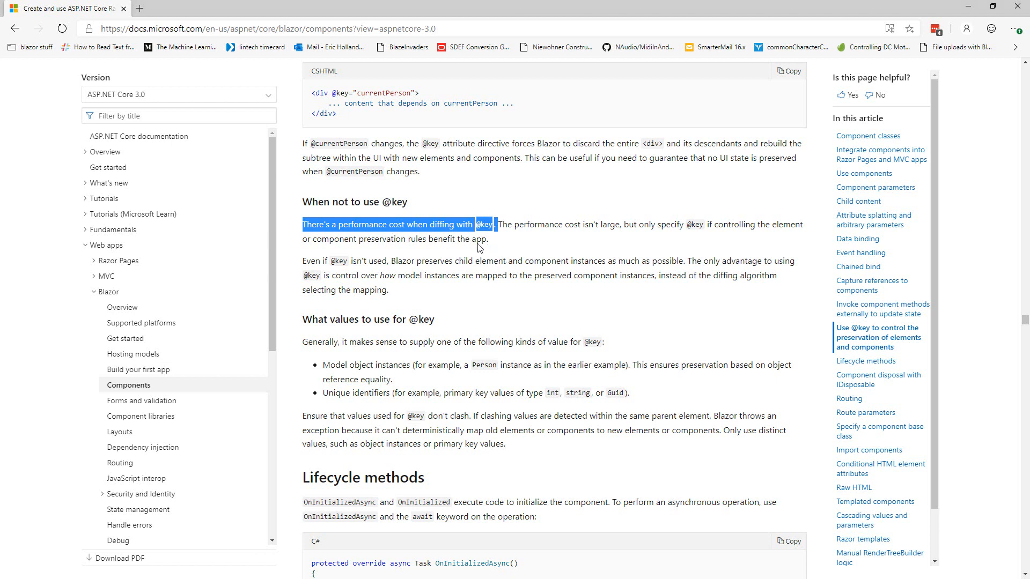
mouse_move(540, 263)
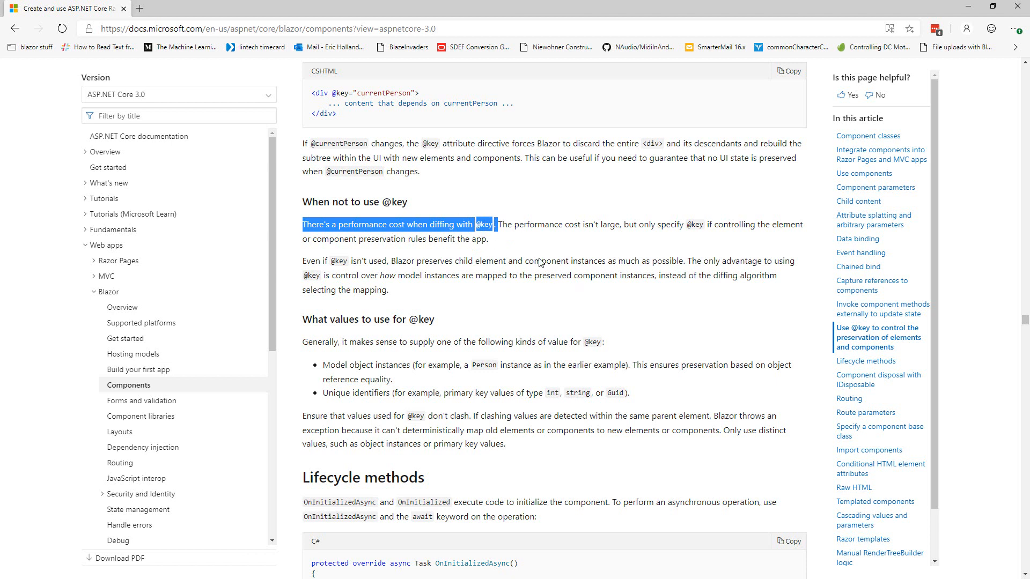
mouse_move(484, 301)
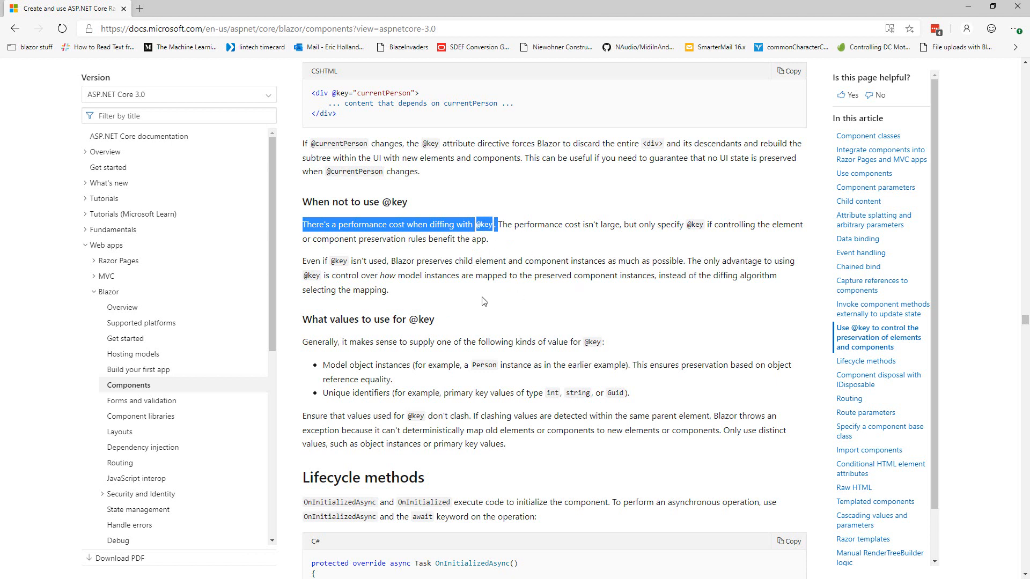